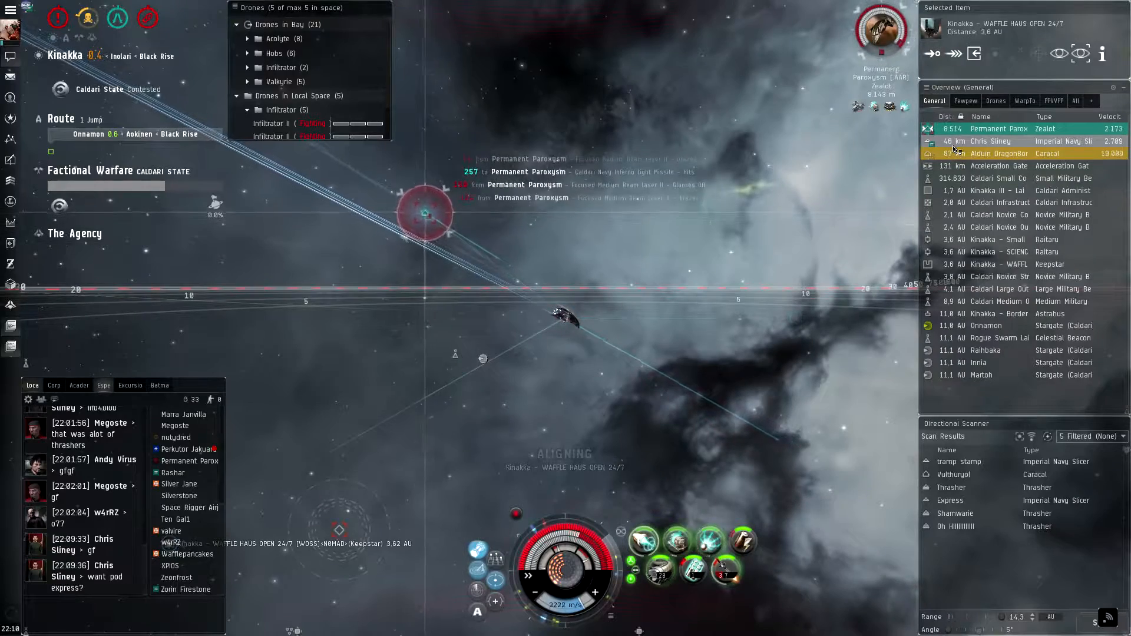
Engage Chris Sliney's Imperial Navy Slicer while aligning toward the Kinakka III Lai Dai factory
left_click(999, 141)
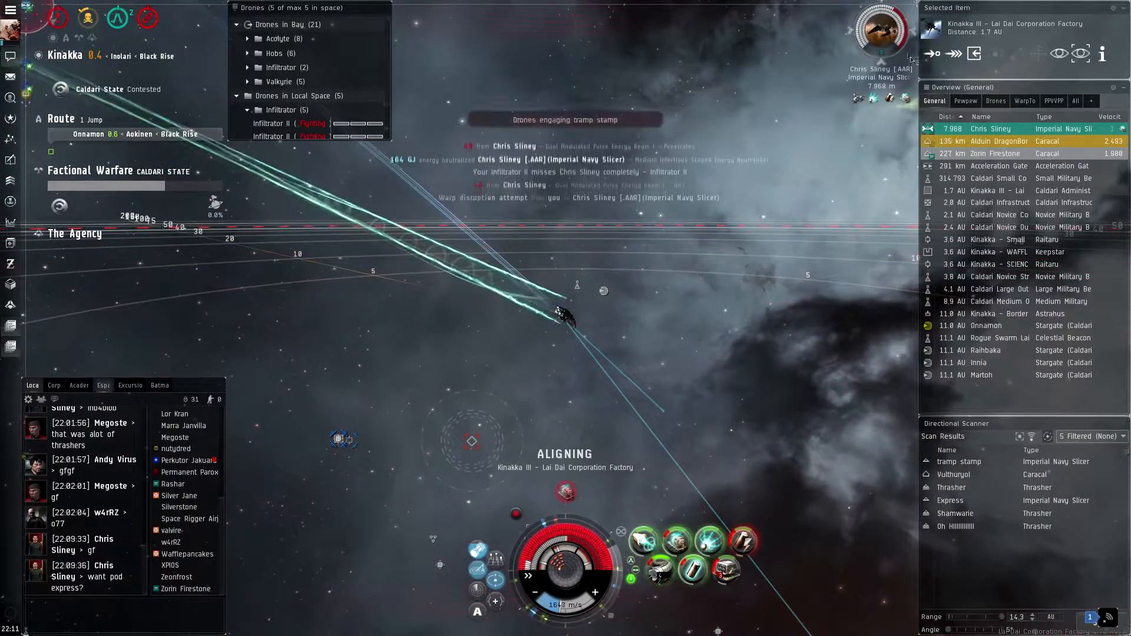
Finish off the Slicer, select the Onnamon stargate and align to it
left_click(997, 128)
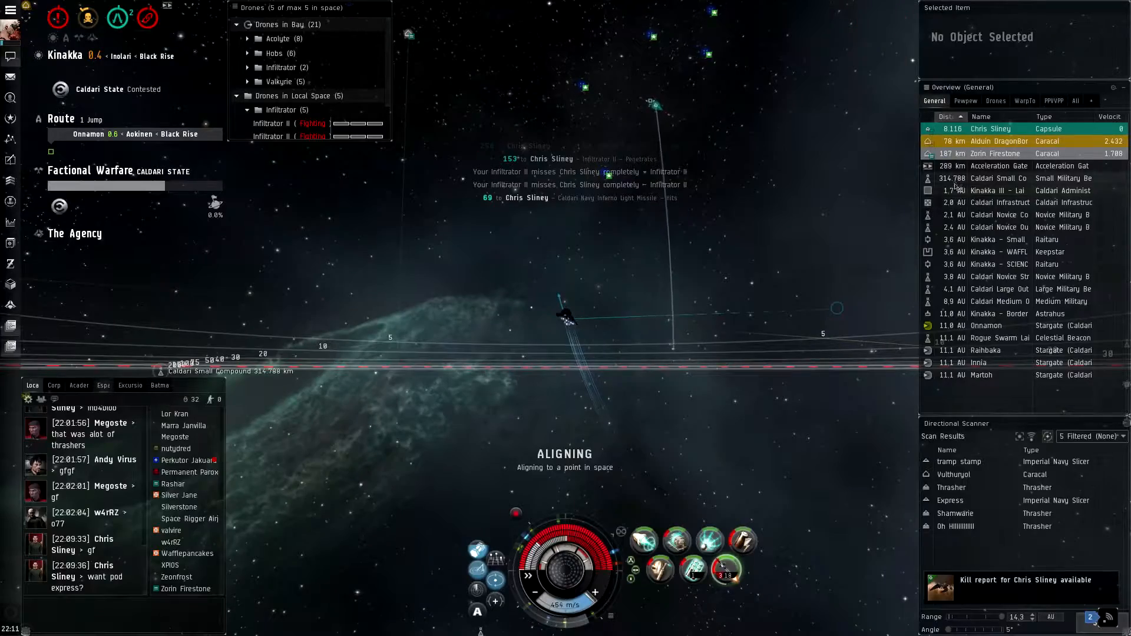
left_click(986, 325)
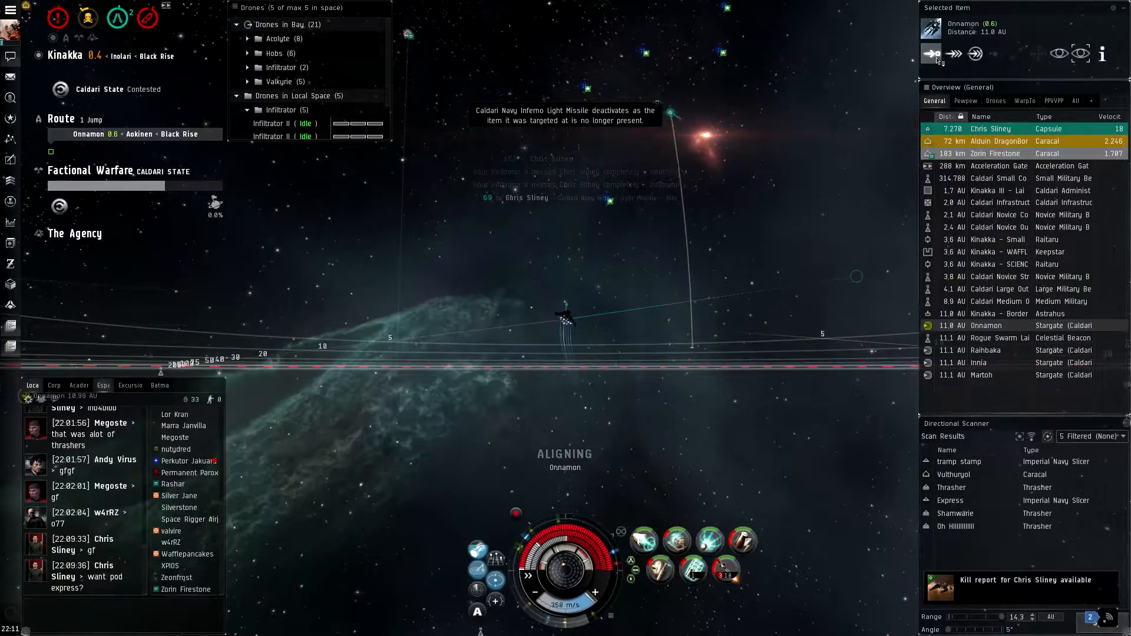